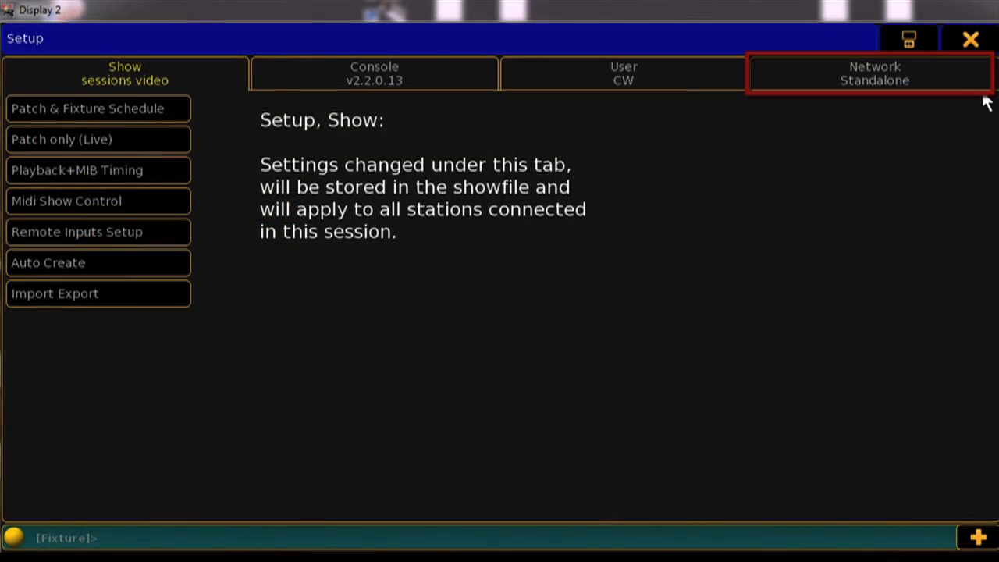
Open MA Network Control, showing the Video session hosted at 192.31.0.1.
{"action": "left_click", "coordinate": [875, 73]}
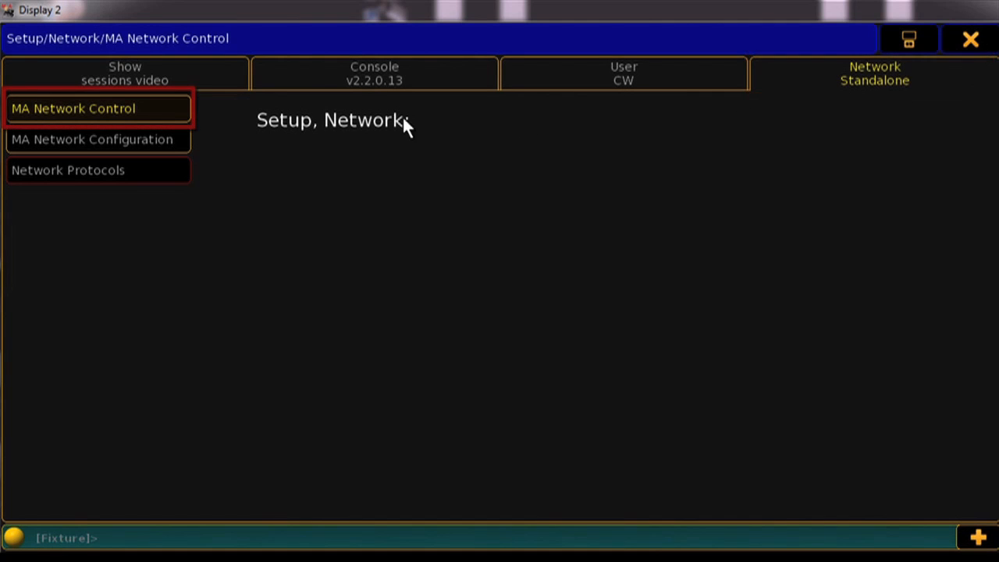
{"action": "left_click", "coordinate": [98, 109]}
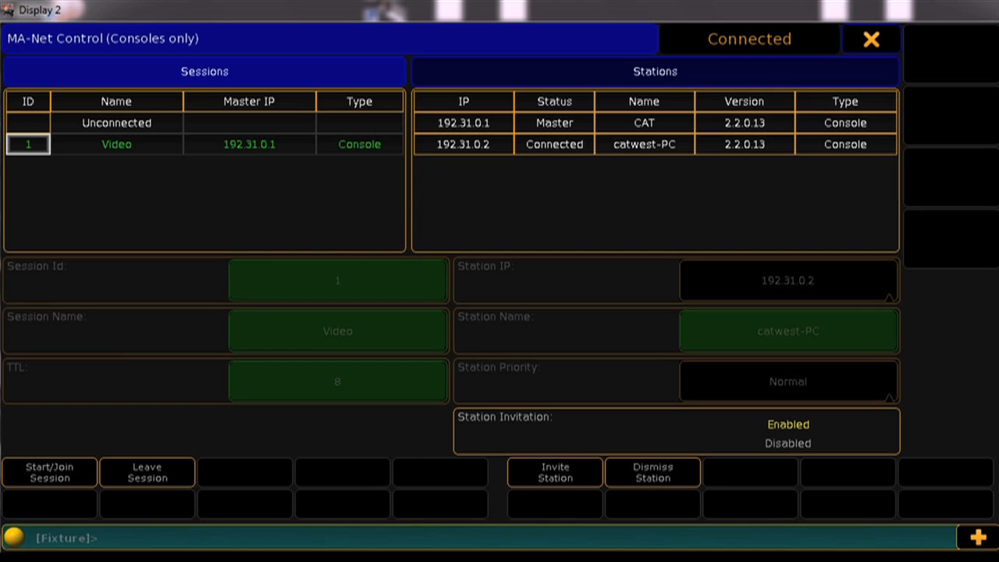
Leave the 192.31.0.1 Video session and host a new session 6 as master.
{"action": "left_click", "coordinate": [147, 472]}
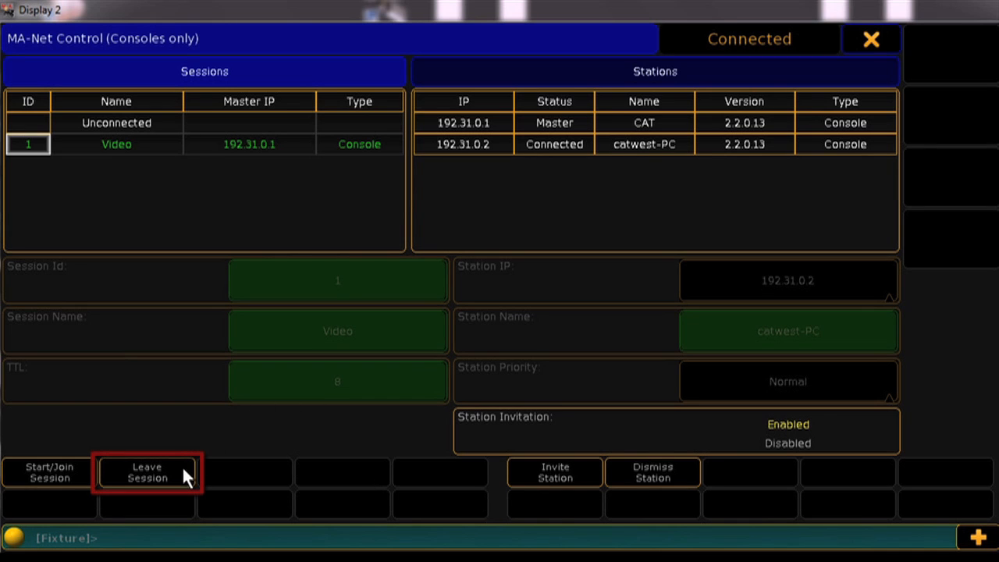
{"action": "left_click", "coordinate": [147, 472]}
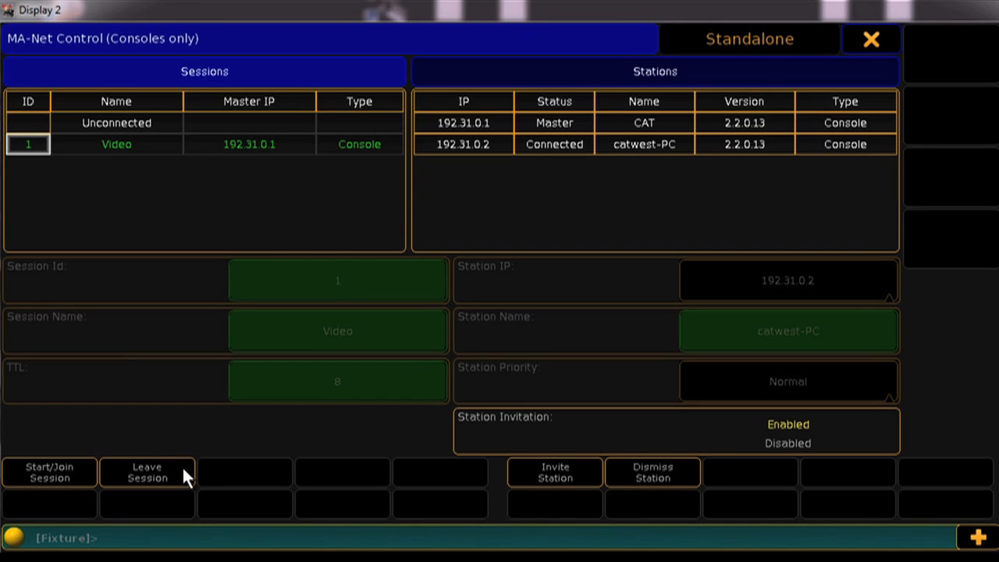
{"action": "left_click", "coordinate": [147, 472]}
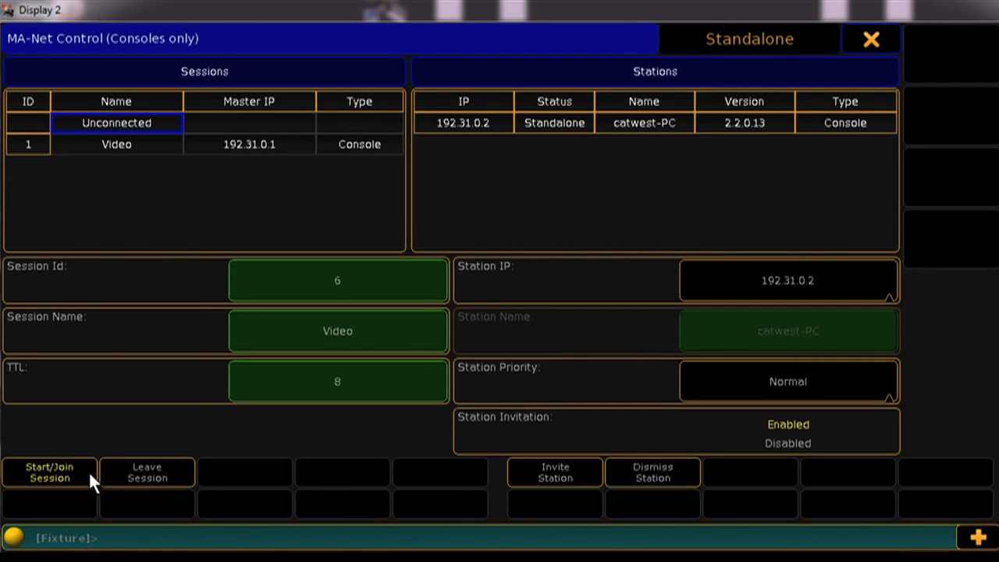
{"action": "left_click", "coordinate": [49, 471]}
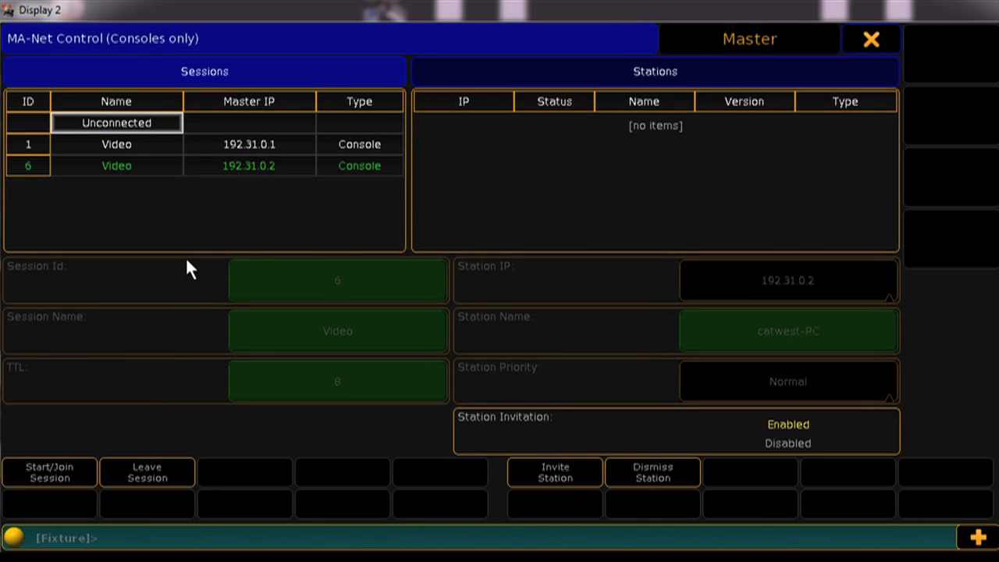
{"action": "left_click", "coordinate": [116, 165]}
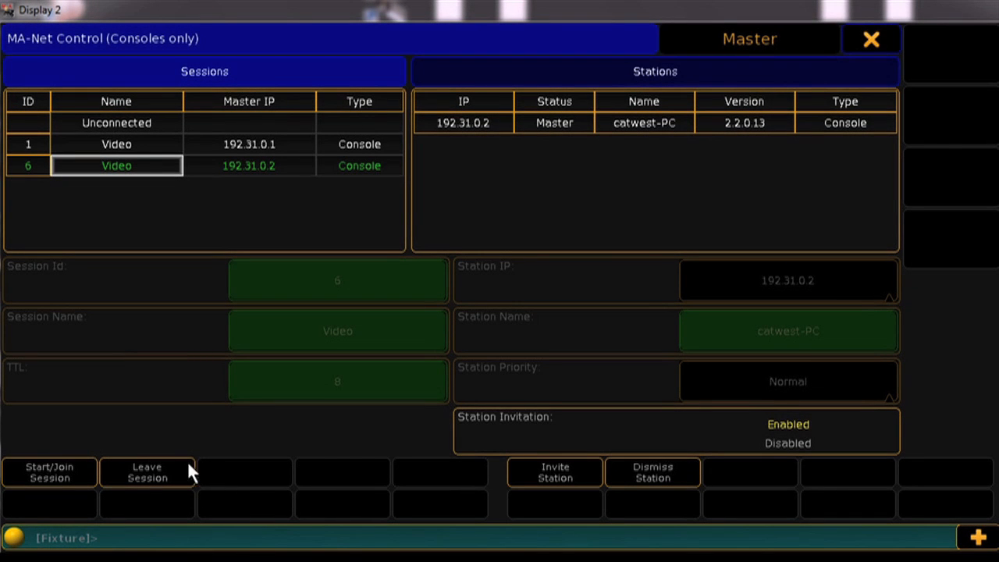
Leave session 6 and pick the station IP from the Station IP list.
{"action": "left_click", "coordinate": [147, 473]}
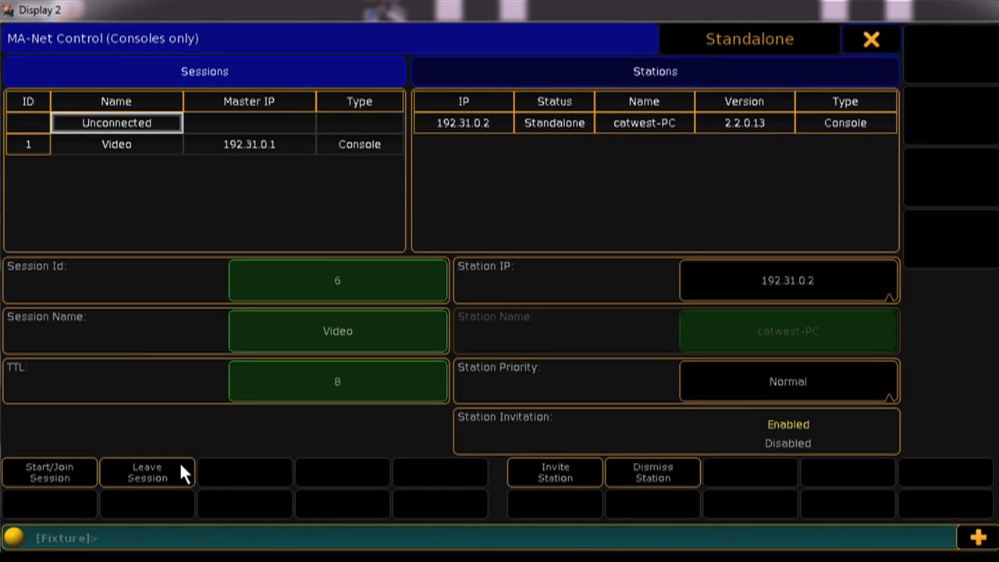
{"action": "left_click", "coordinate": [788, 280]}
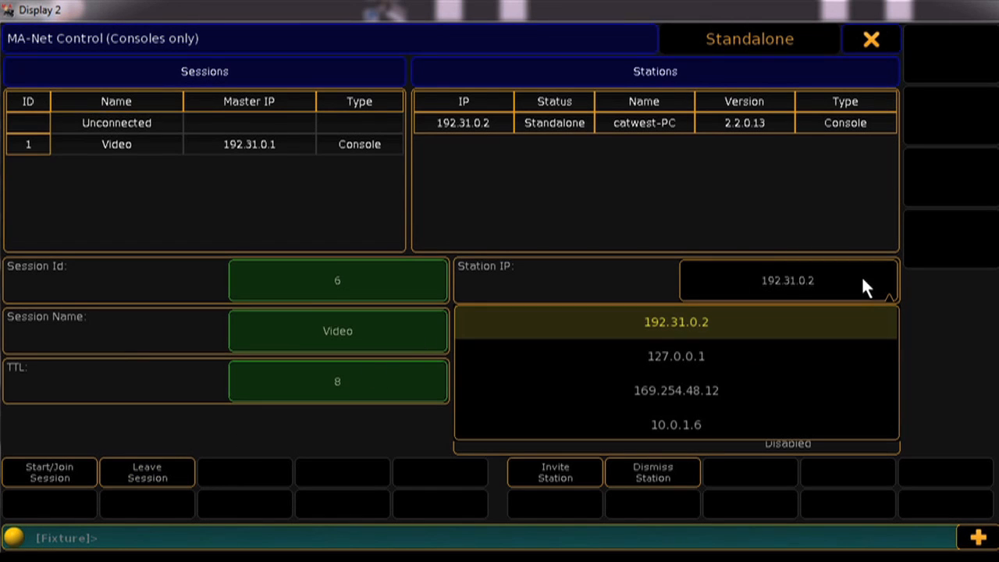
{"action": "left_click", "coordinate": [676, 322]}
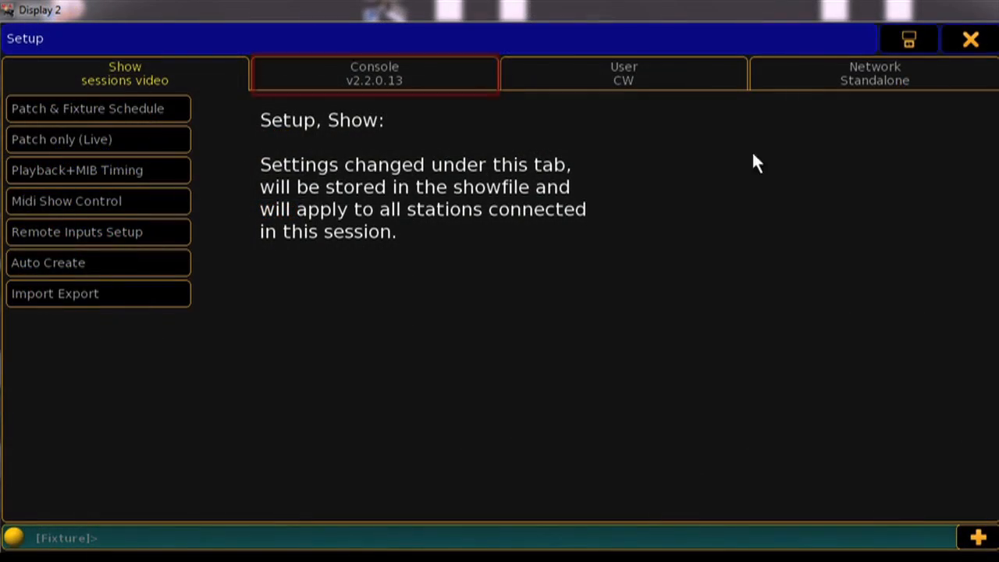
Open User+Profiles Setup and rename NewUser to 'My New User'.
{"action": "left_click", "coordinate": [374, 73]}
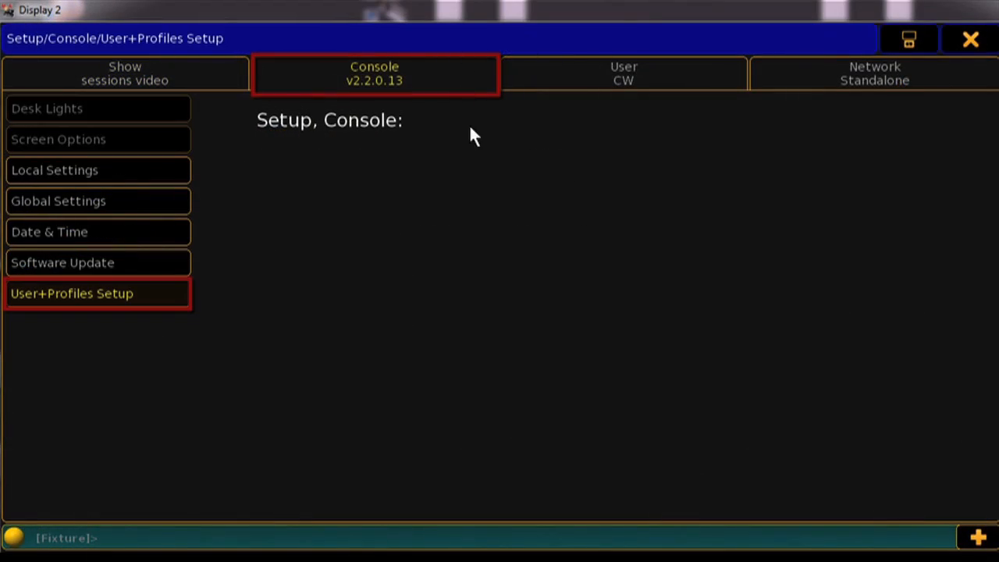
{"action": "left_click", "coordinate": [98, 294]}
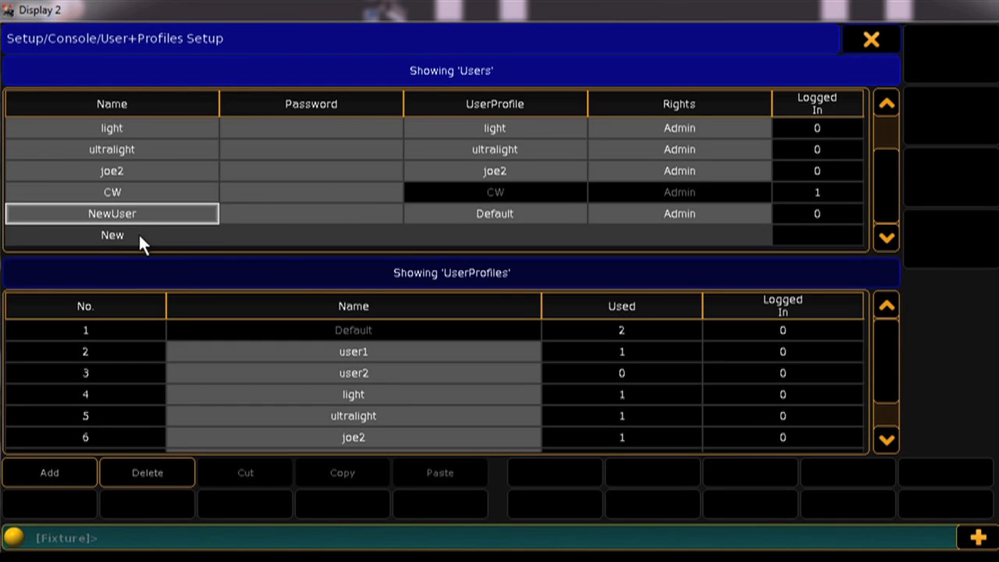
{"action": "double_click", "coordinate": [111, 213]}
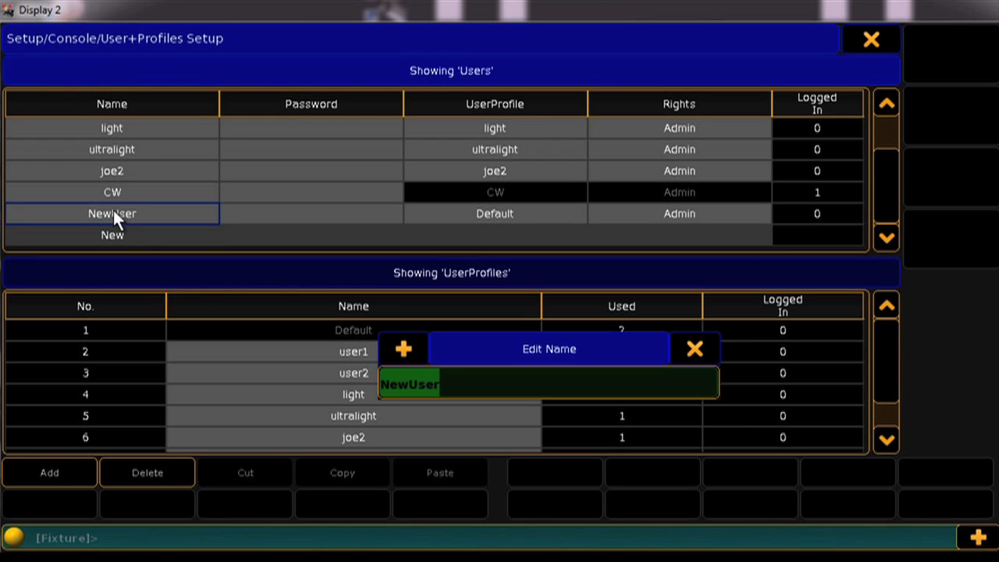
{"action": "type", "text": "My New Us"}
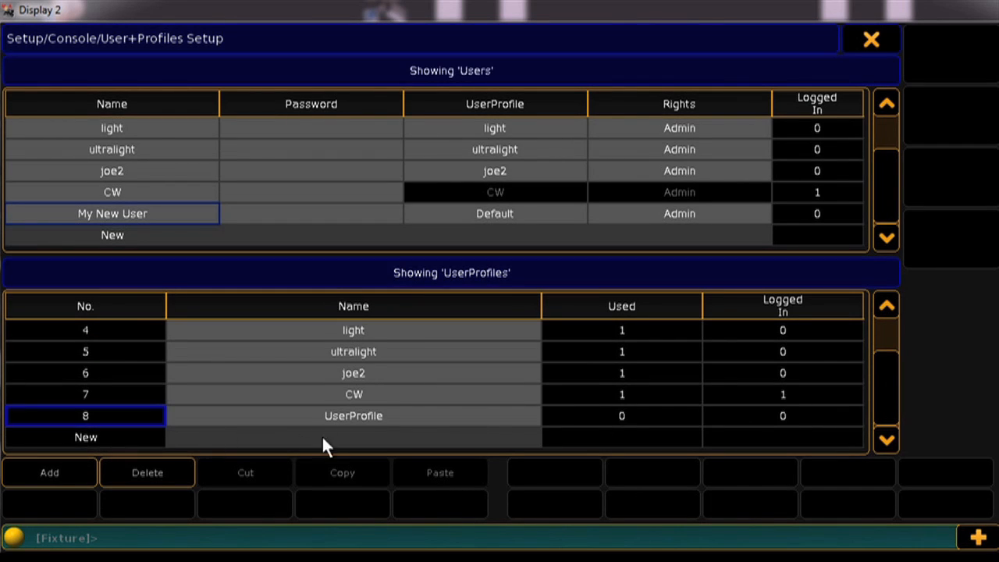
Rename profile 8 to 'My New Profile' and assign it to My New User.
{"action": "double_click", "coordinate": [353, 415]}
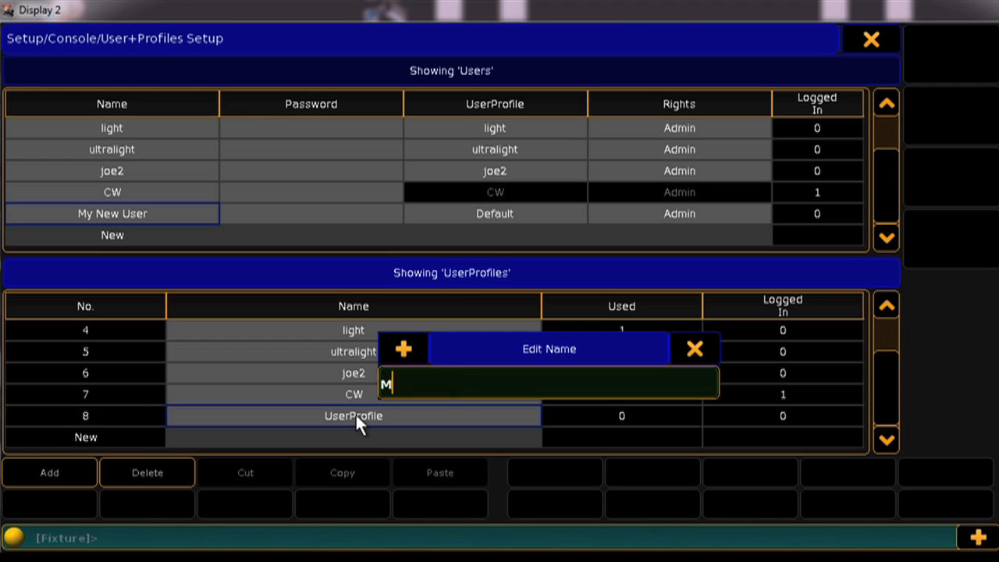
{"action": "type", "text": "y New Profile"}
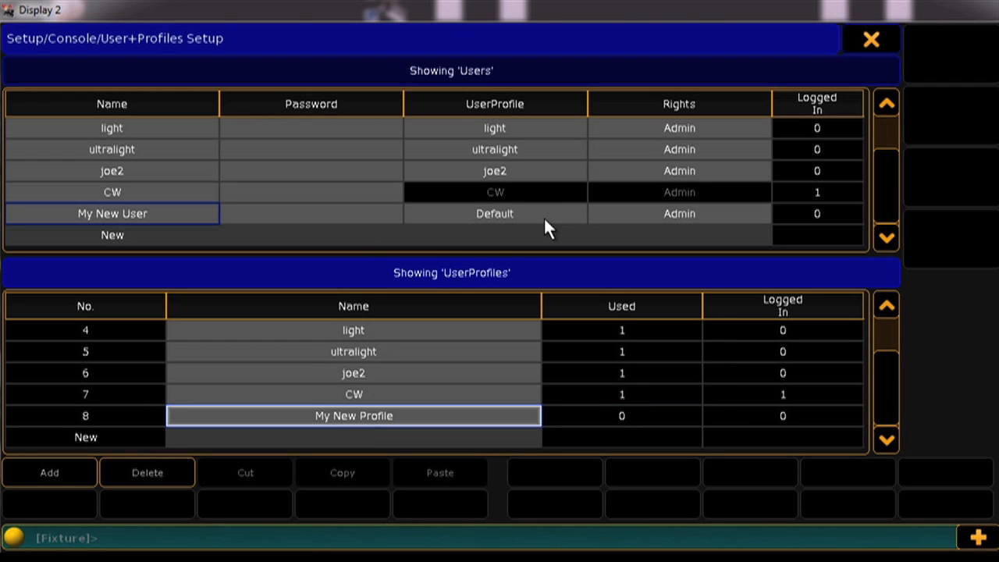
{"action": "left_click", "coordinate": [494, 213]}
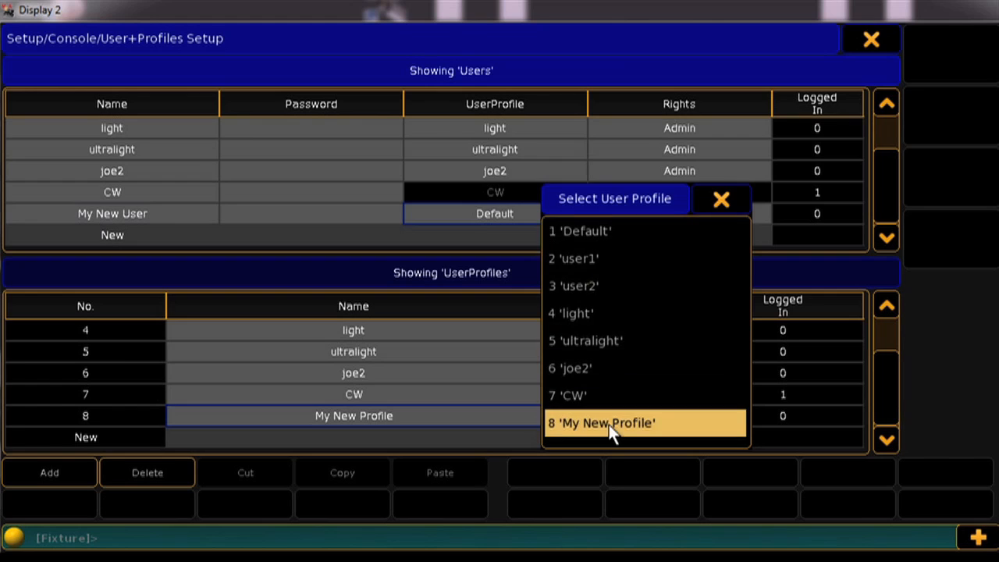
{"action": "left_click", "coordinate": [601, 422]}
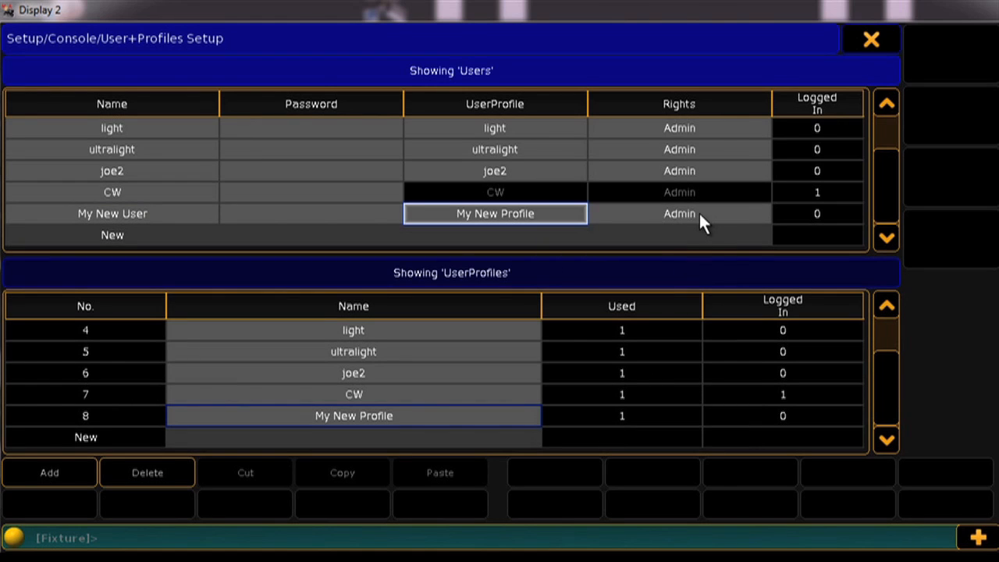
{"action": "left_click", "coordinate": [678, 214]}
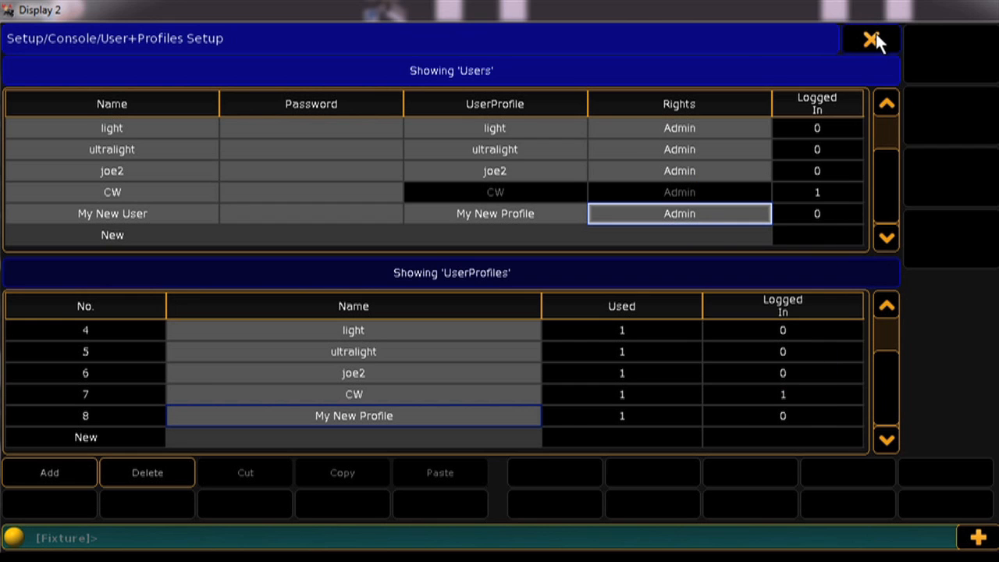
{"action": "left_click", "coordinate": [870, 38]}
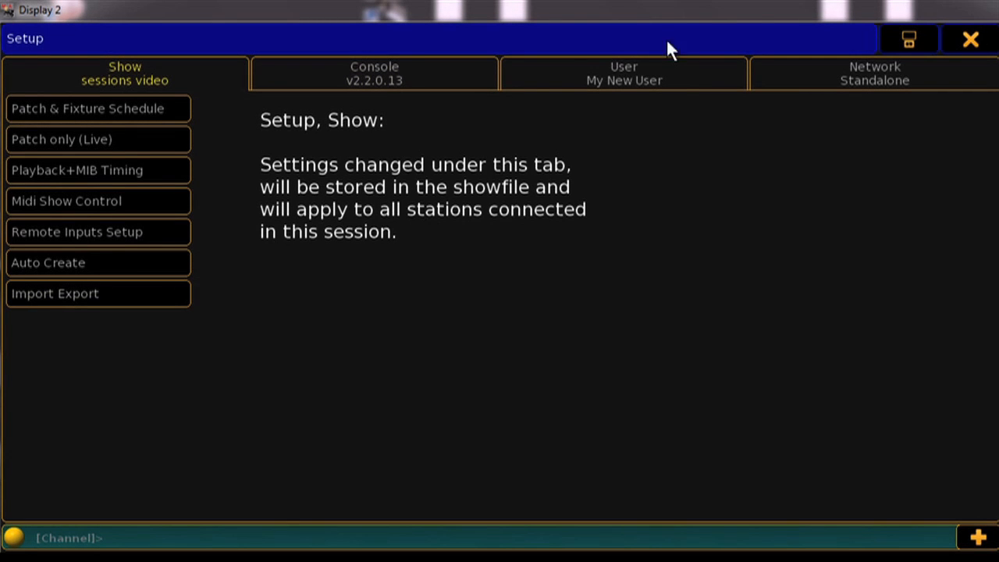
Browse My New User's Defaults, Window Settings and Oops Settings, reaching the Login prompt.
{"action": "left_click", "coordinate": [623, 74]}
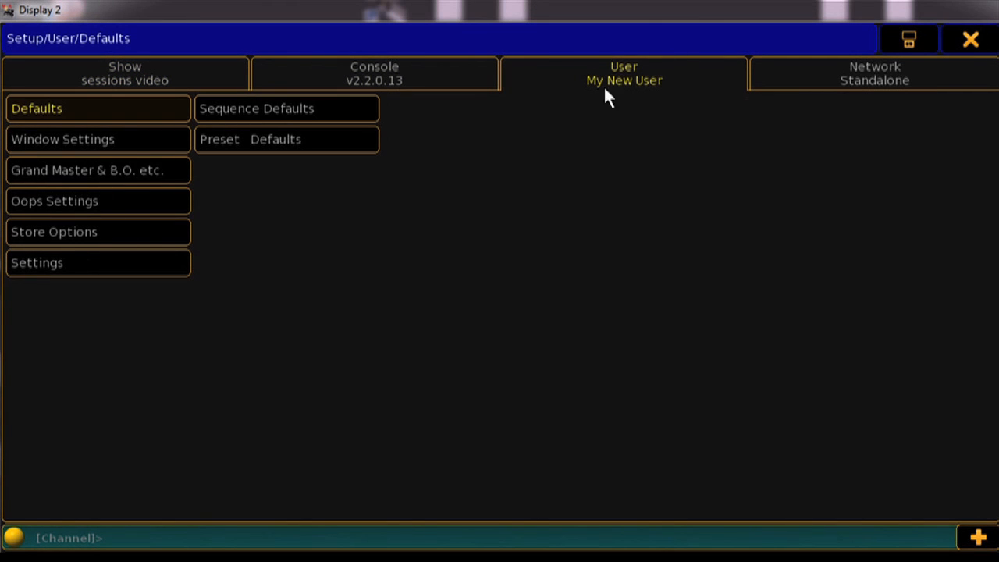
{"action": "left_click", "coordinate": [287, 109]}
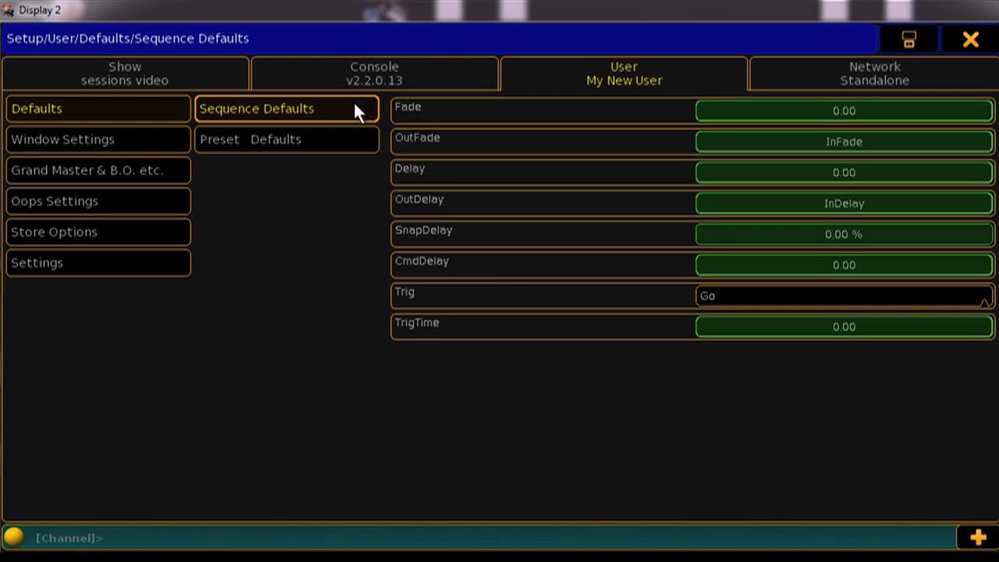
{"action": "left_click", "coordinate": [286, 139]}
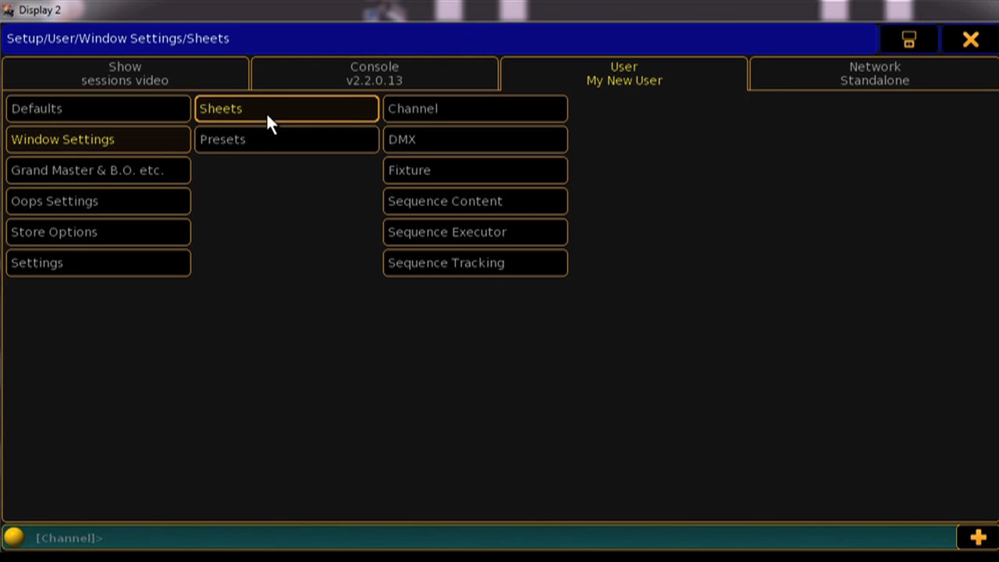
{"action": "left_click", "coordinate": [97, 169]}
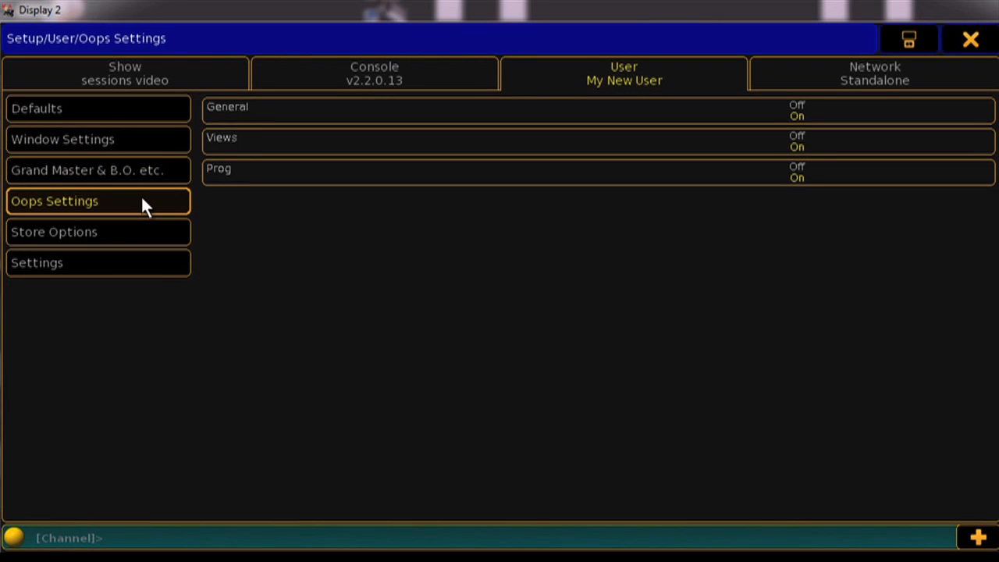
{"action": "left_click", "coordinate": [98, 262]}
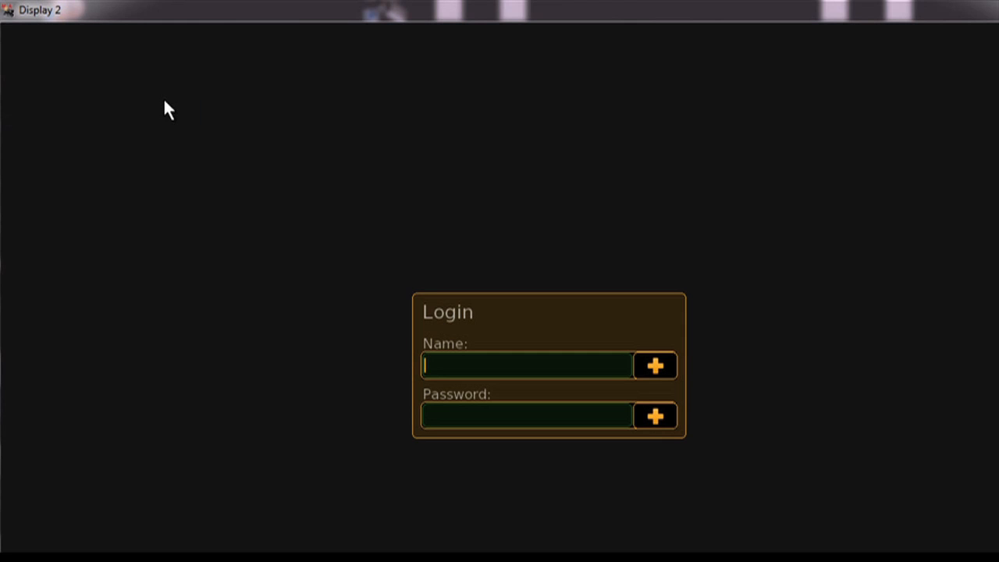
Enter 'My New Use' into the Login prompt's Name field.
{"action": "type", "text": "My New Use"}
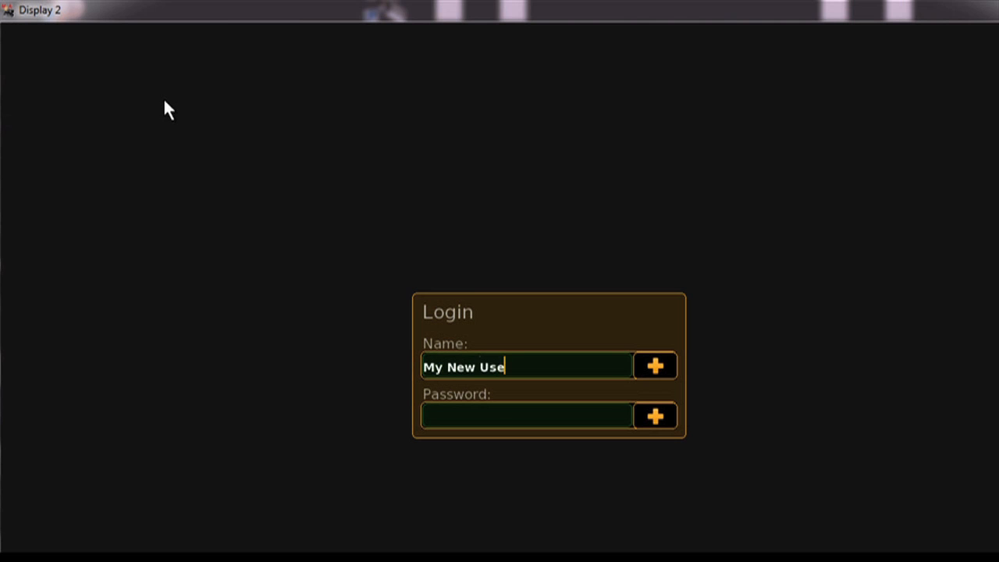